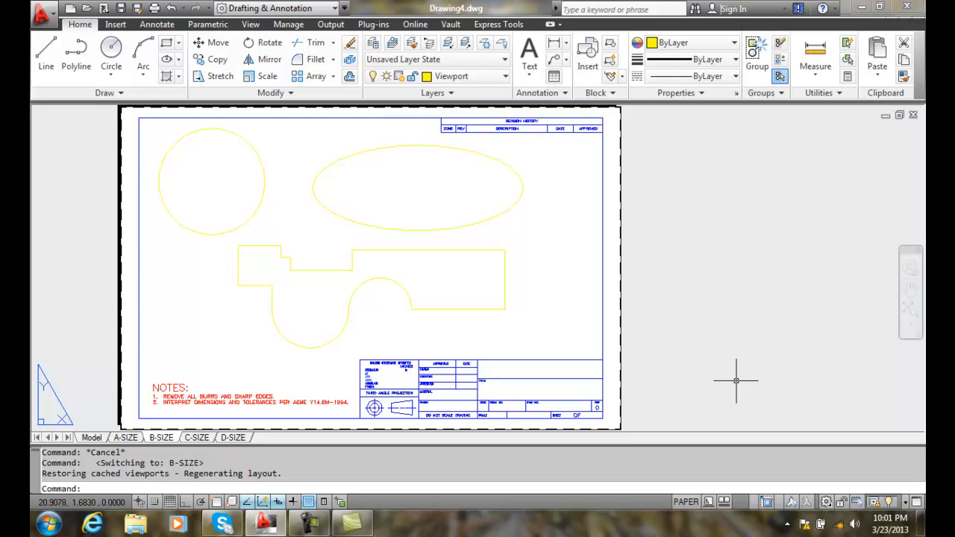
mouse_move(471, 243)
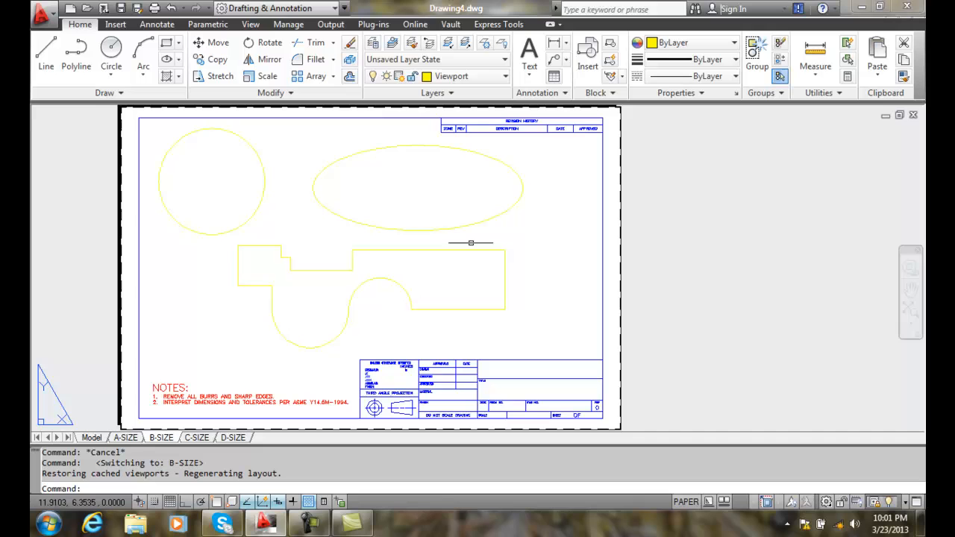
Convert the circle into a floating viewport with From Object, then start the same conversion for the ellipse
click(256, 218)
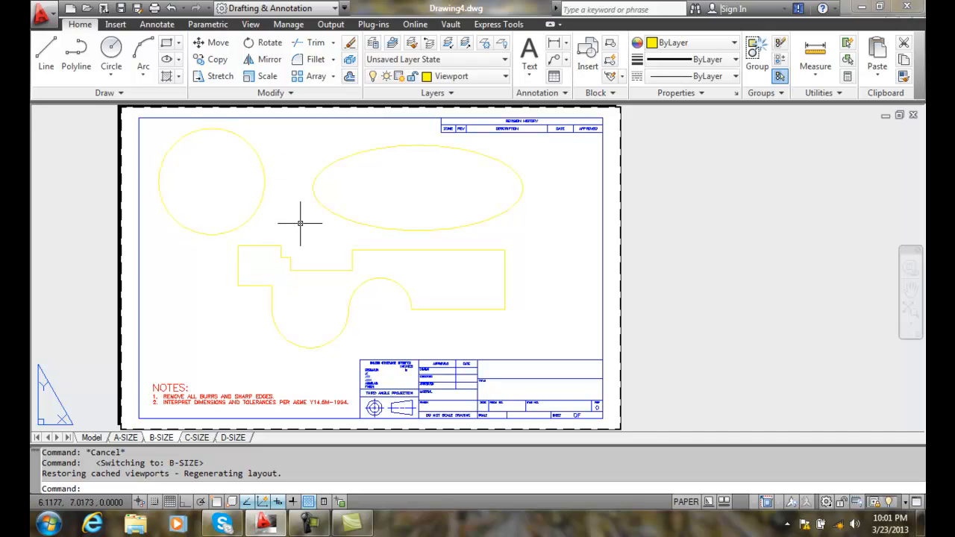
mouse_move(277, 290)
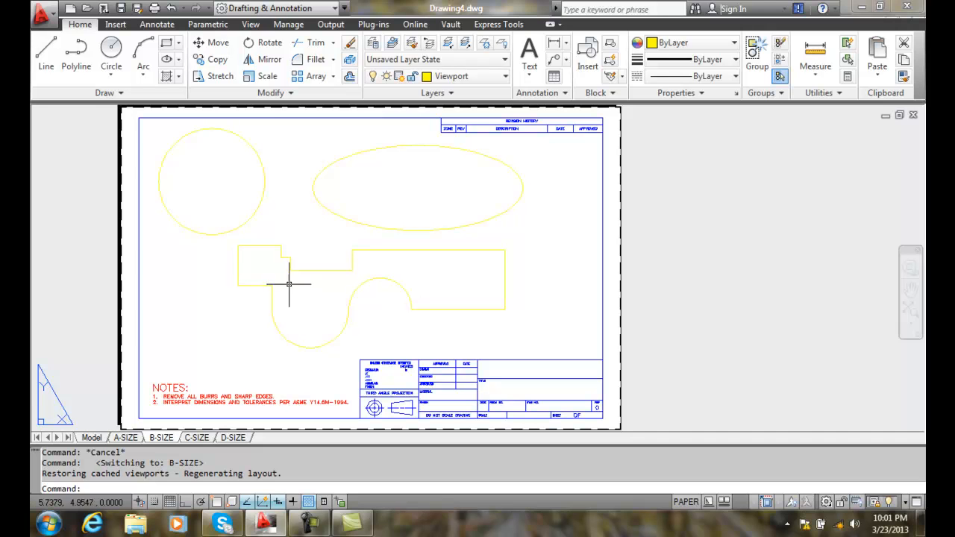
mouse_move(275, 213)
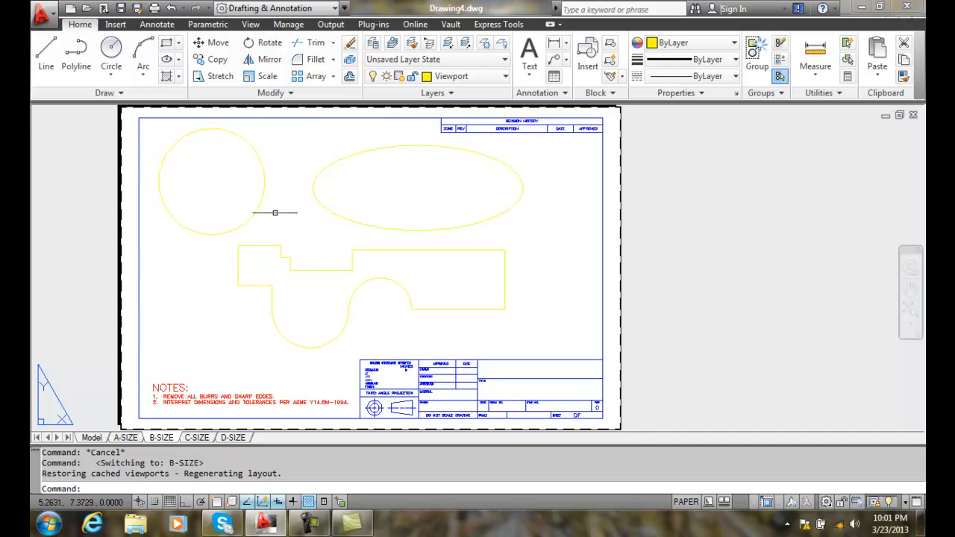
click(290, 262)
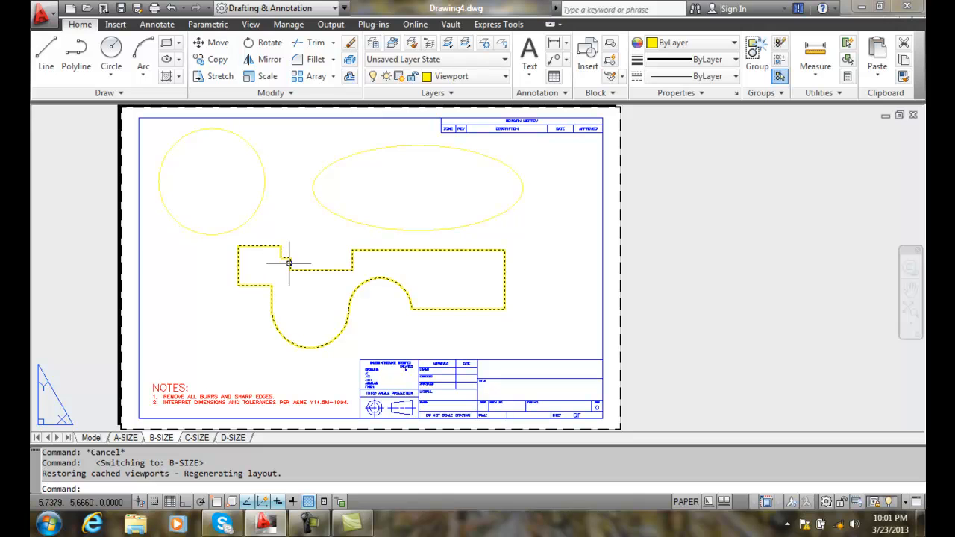
click(250, 23)
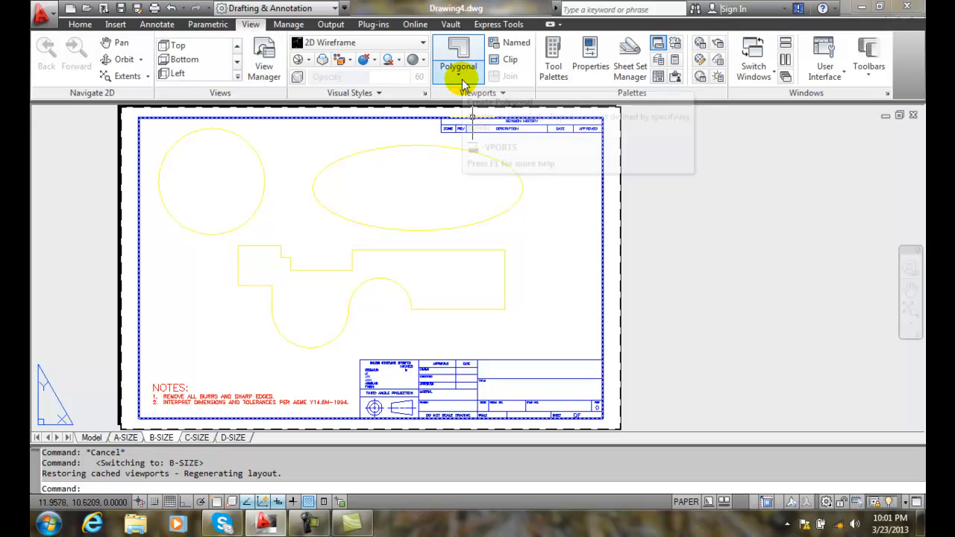
click(459, 80)
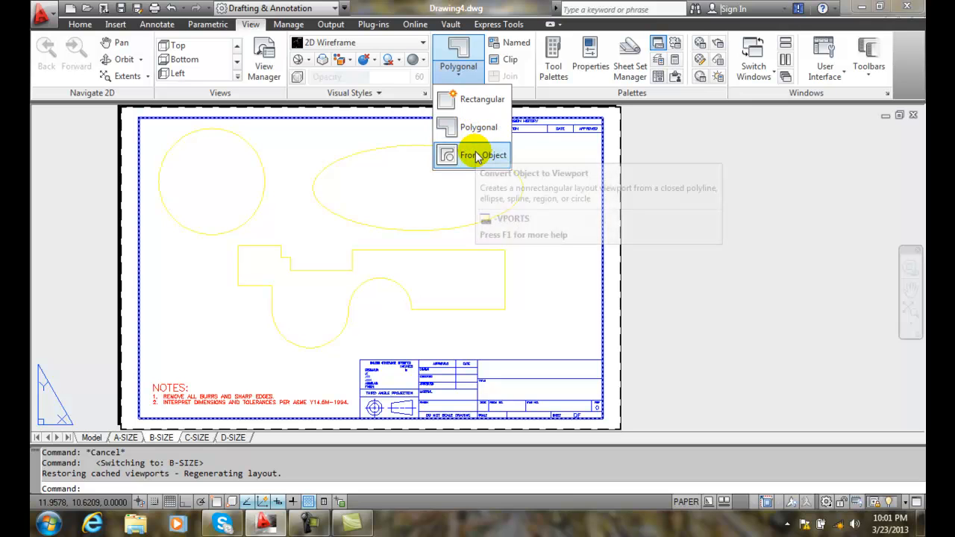
click(472, 154)
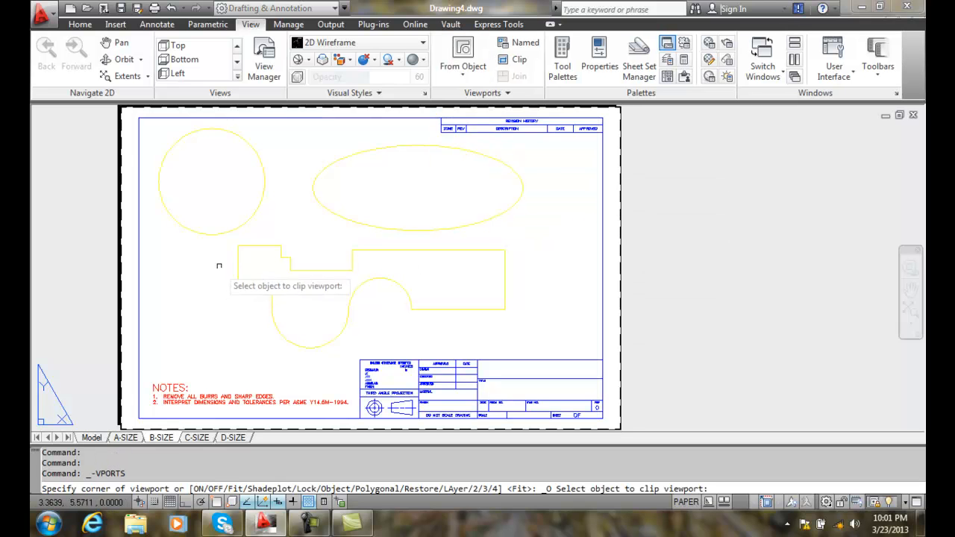
click(246, 224)
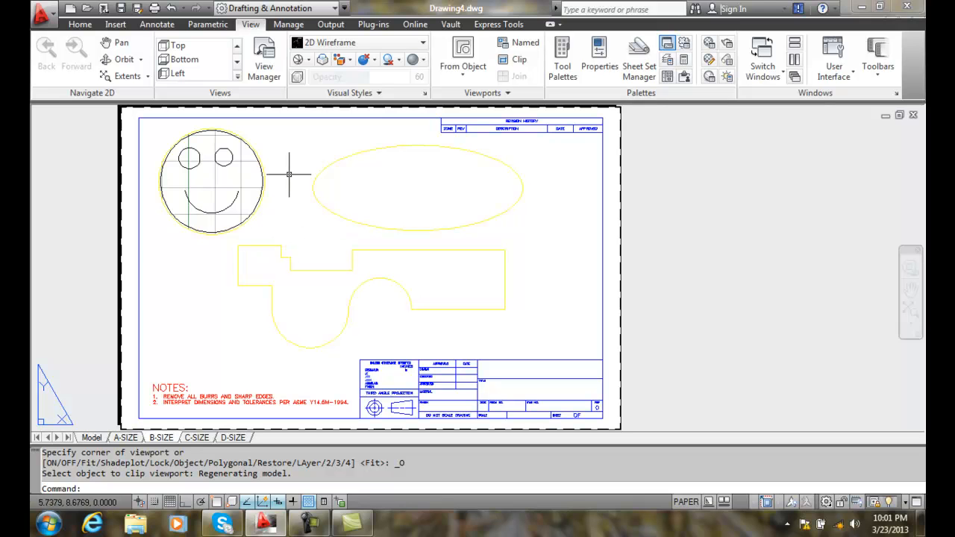
mouse_move(287, 178)
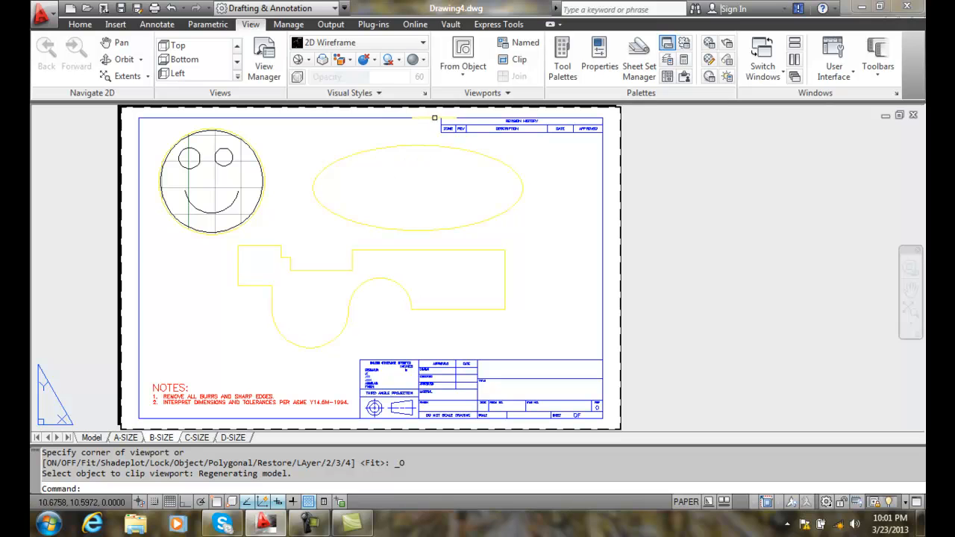
click(463, 66)
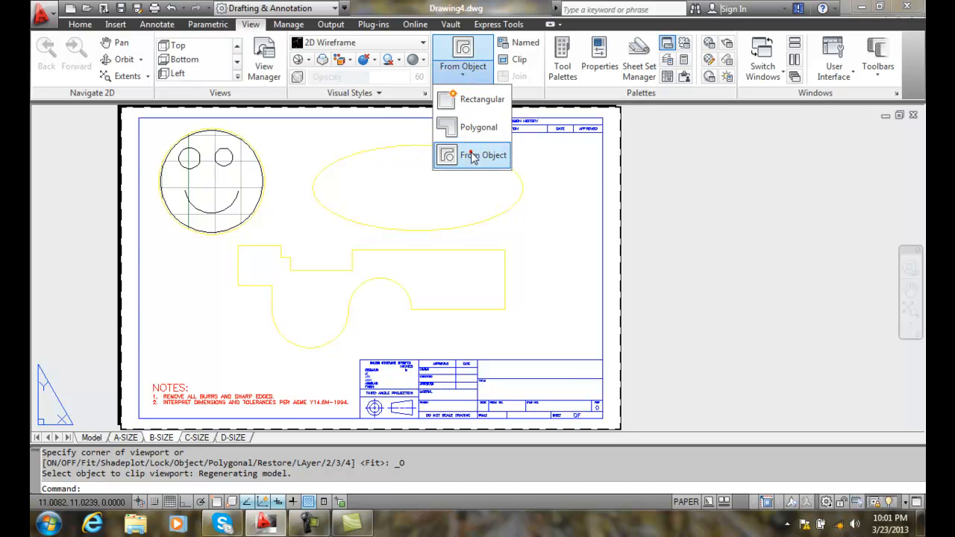
click(483, 155)
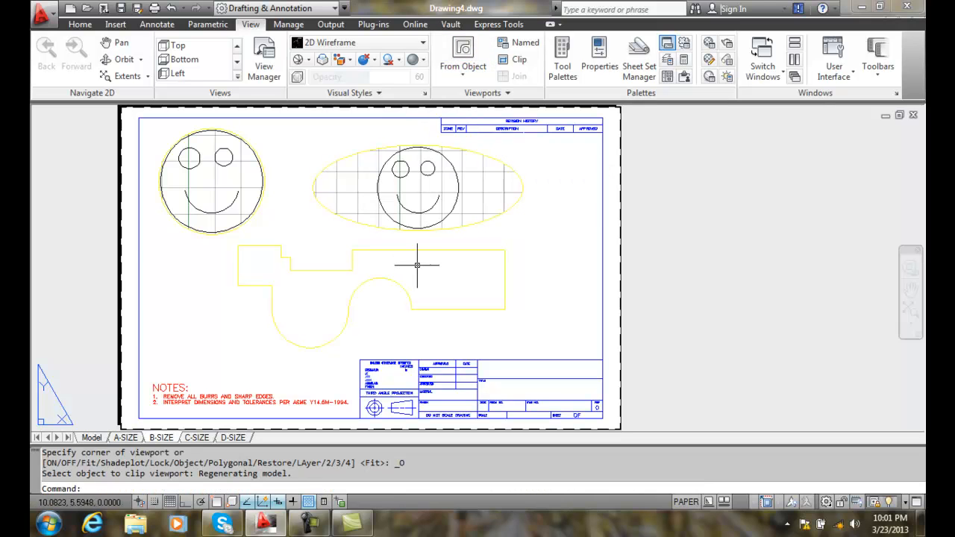
mouse_move(529, 279)
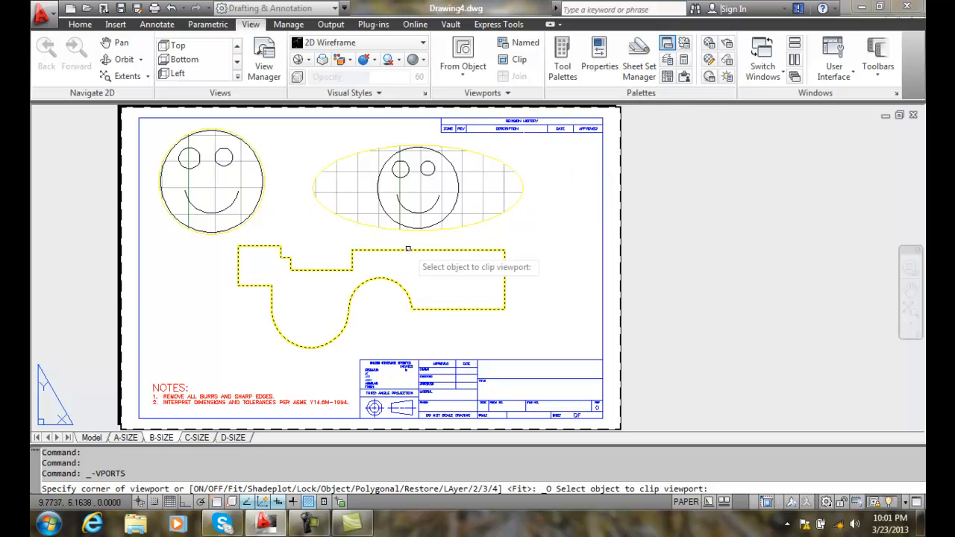
Pick the irregular closed polyline so it becomes the third smiley-face viewport
click(408, 248)
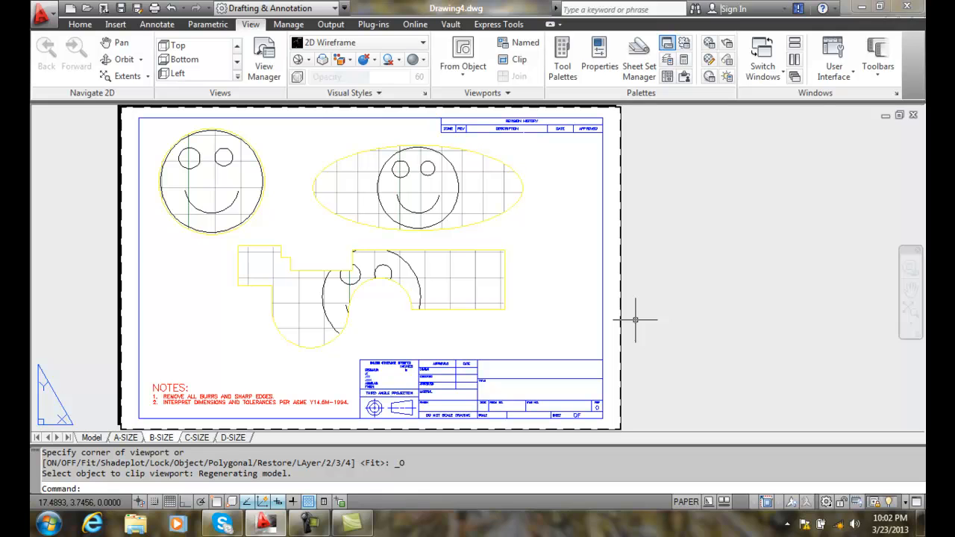